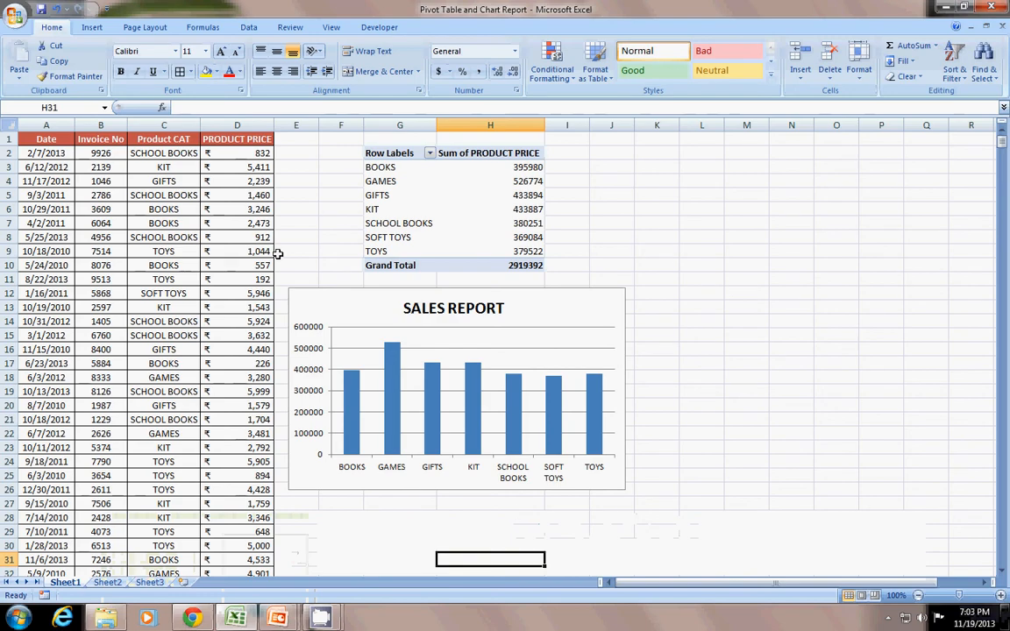
mouse_move(456, 220)
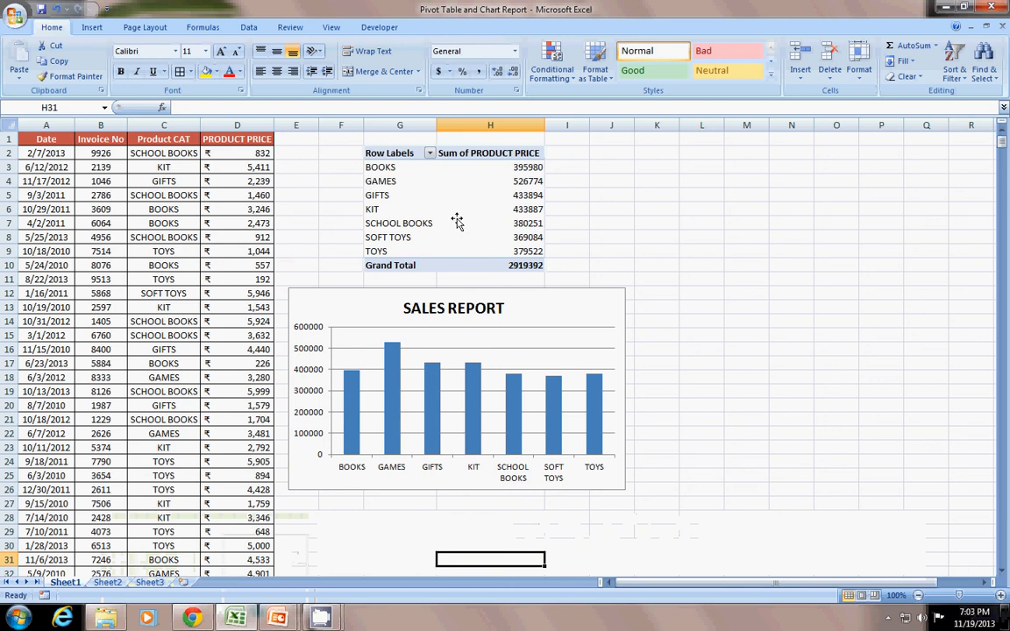
mouse_move(302, 192)
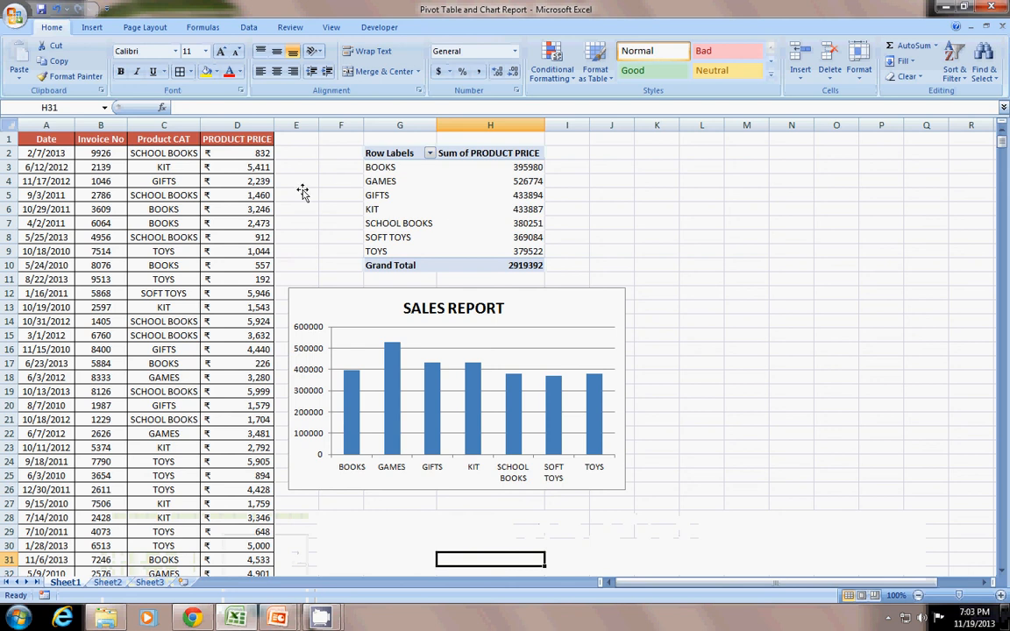
mouse_move(329, 211)
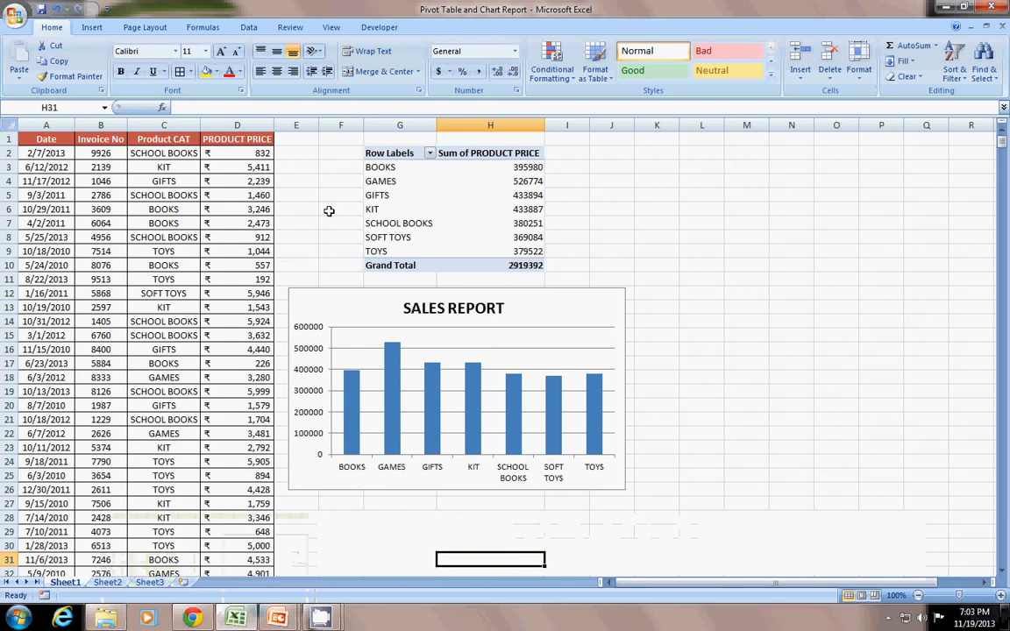
Step: Select the pivot table to show its field list with Product CAT rows and summed PRODUCT PRICE values
left_click(295, 167)
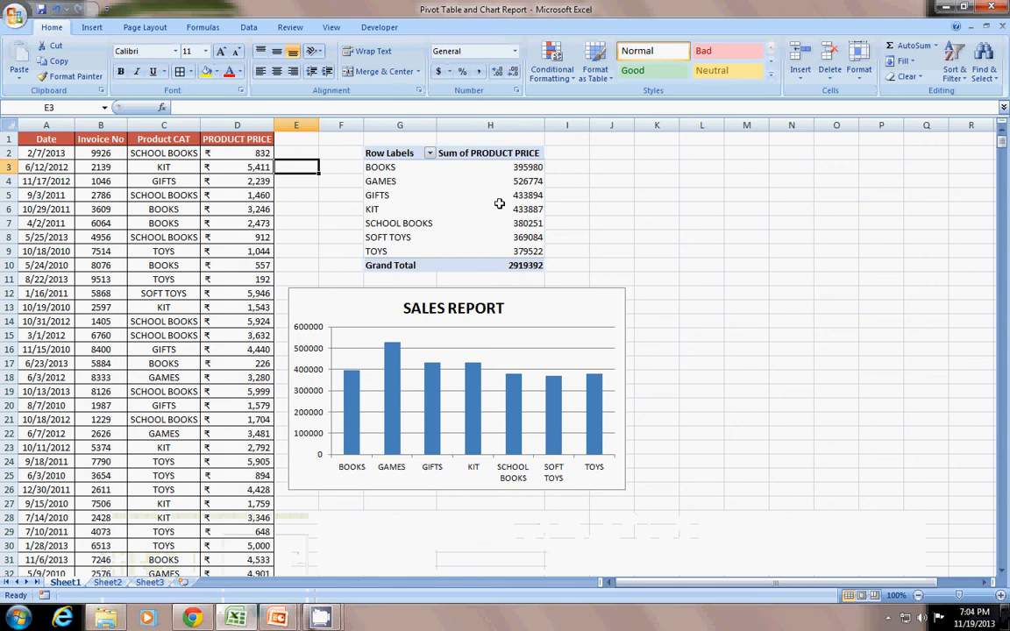
left_click(400, 181)
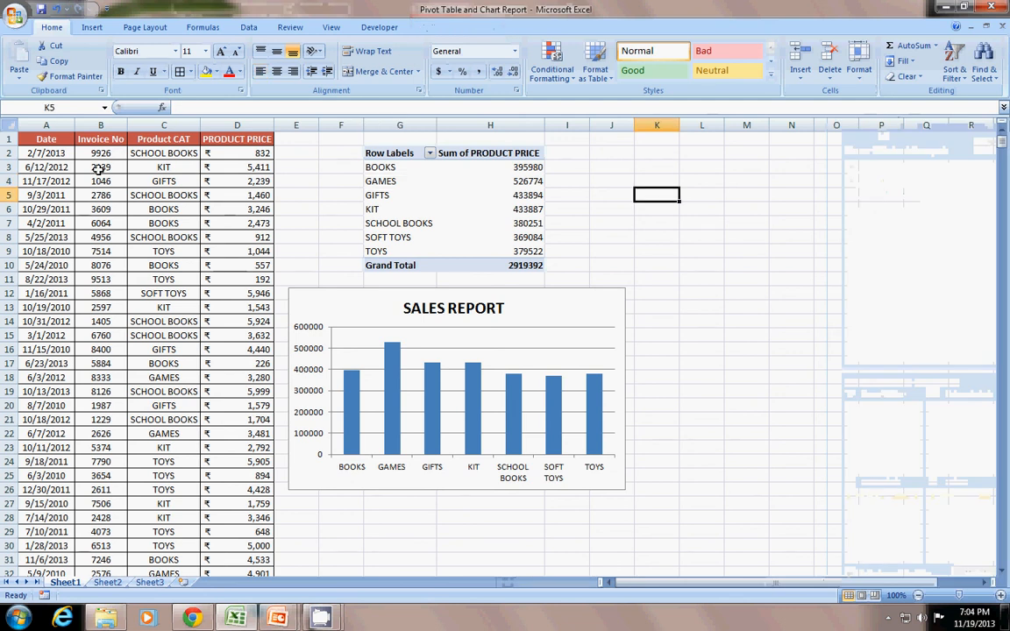
left_click(45, 153)
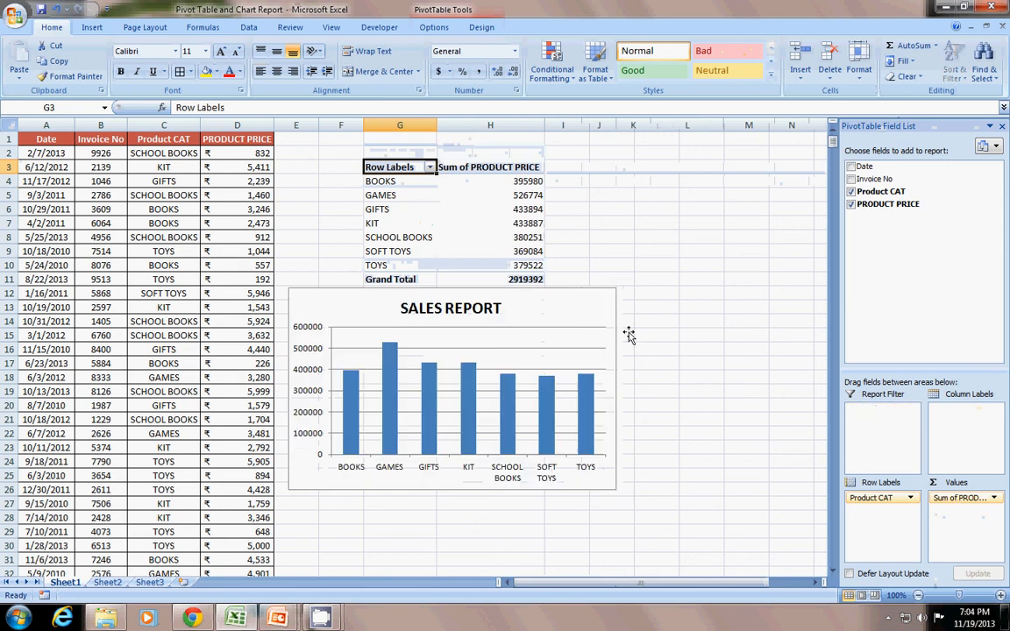
Step: Move the SALES REPORT chart below the pivot table and close the PivotTable Field List
left_click(490, 223)
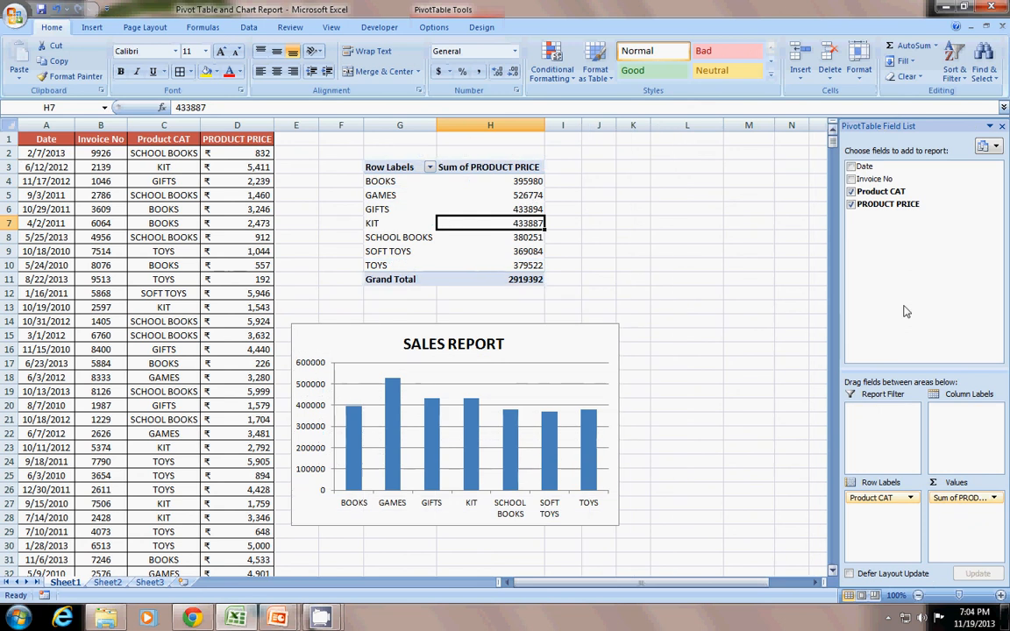
mouse_move(451, 272)
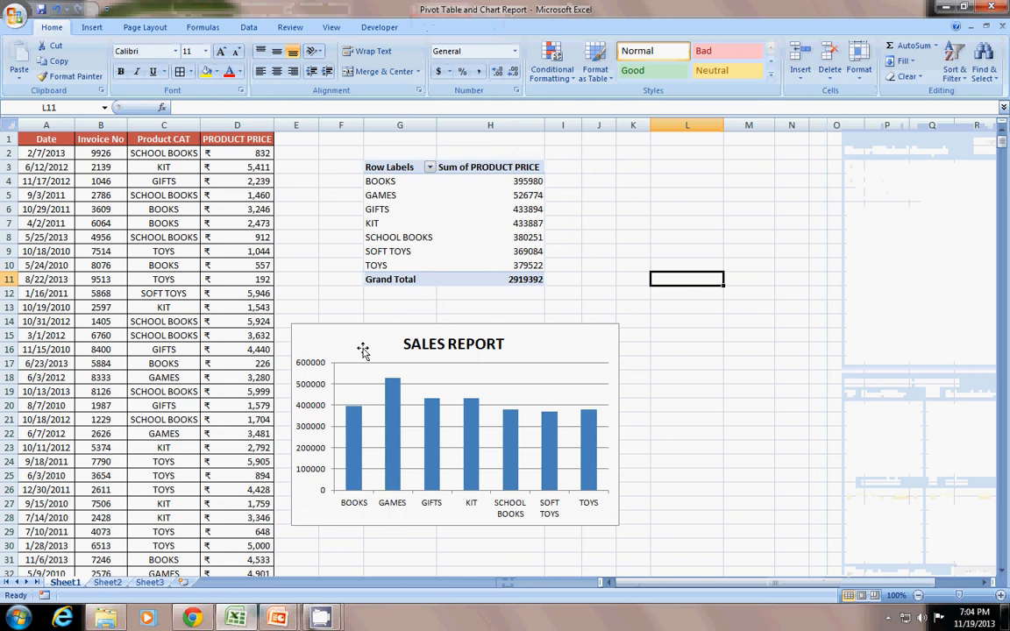
mouse_move(372, 528)
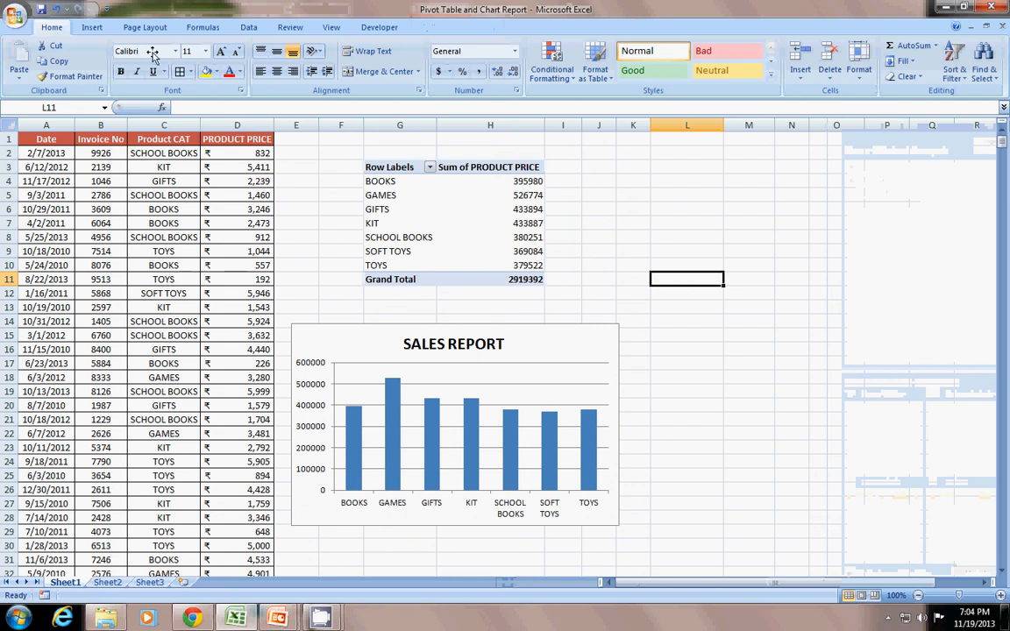
mouse_move(244, 92)
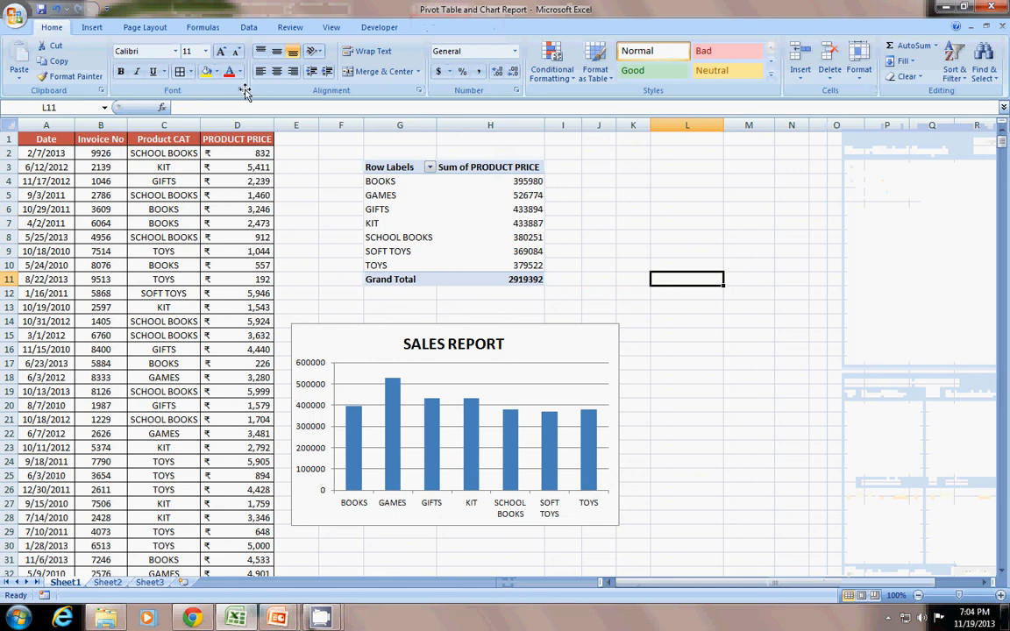
mouse_move(640, 287)
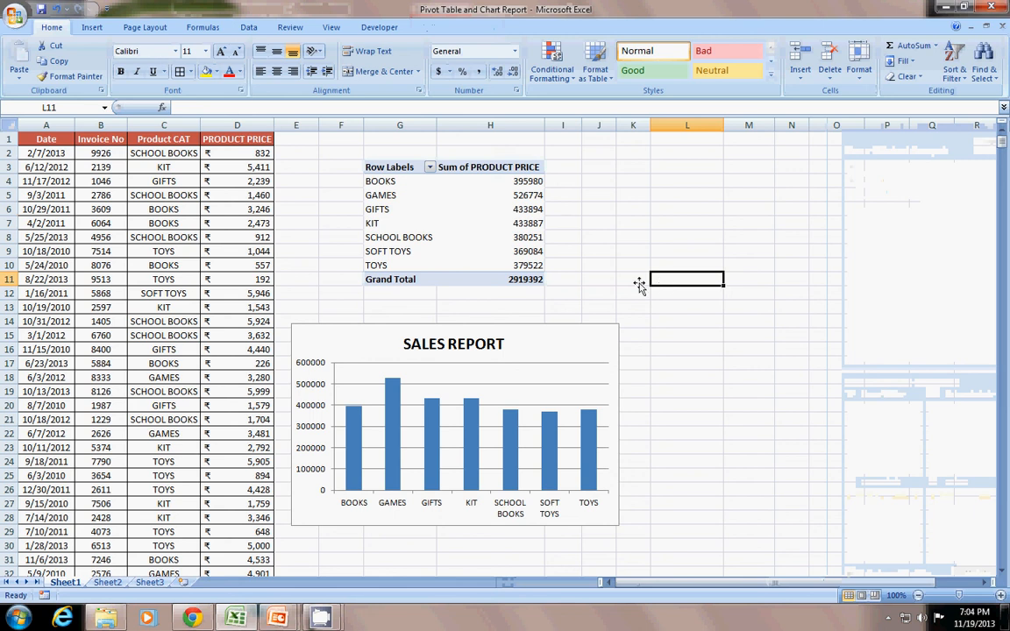
left_click(91, 27)
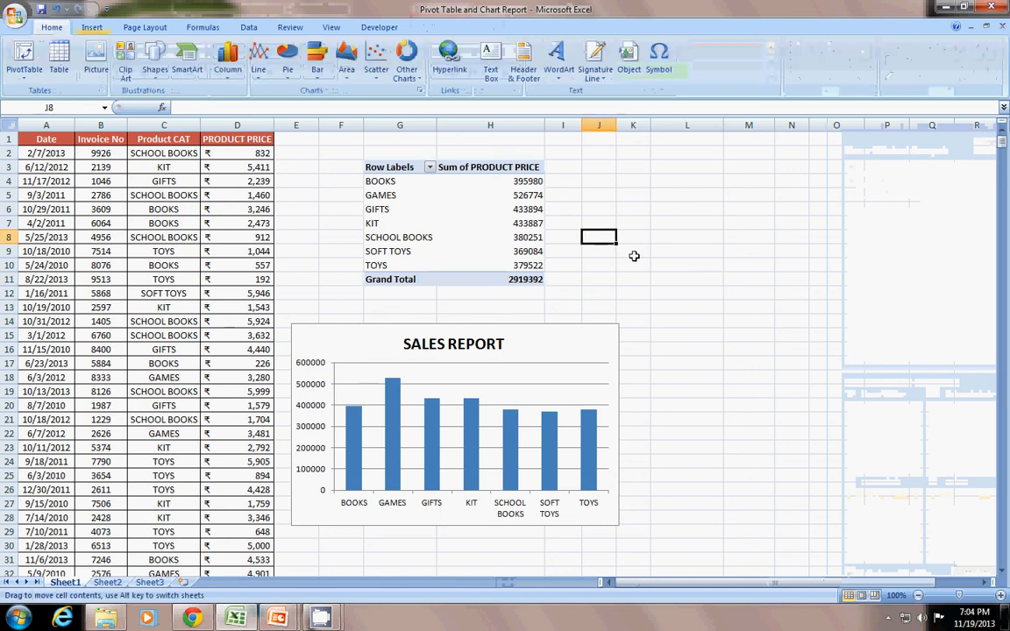
left_click(24, 61)
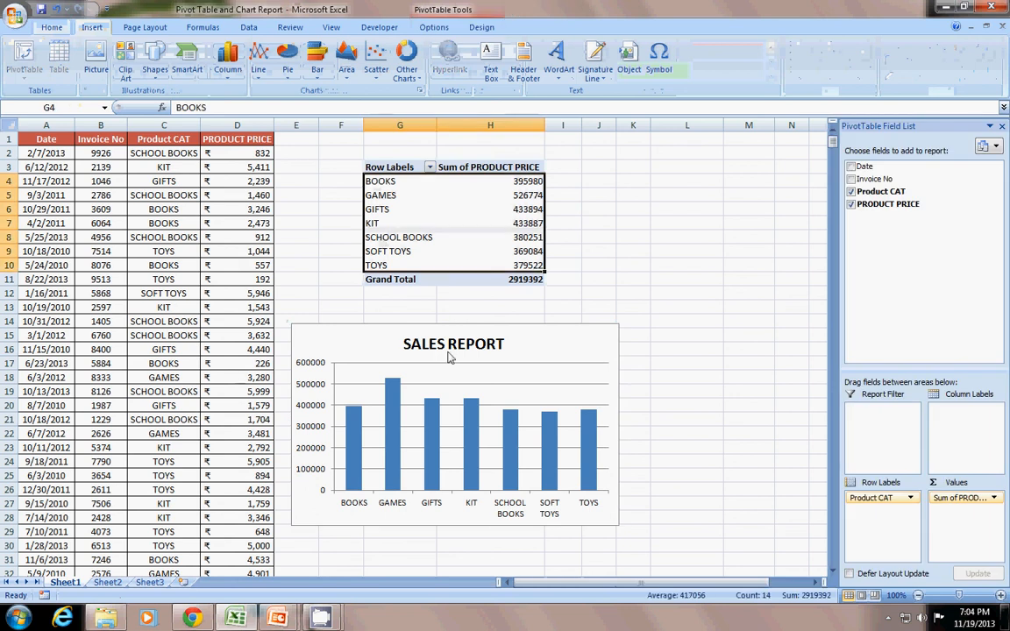
mouse_move(360, 335)
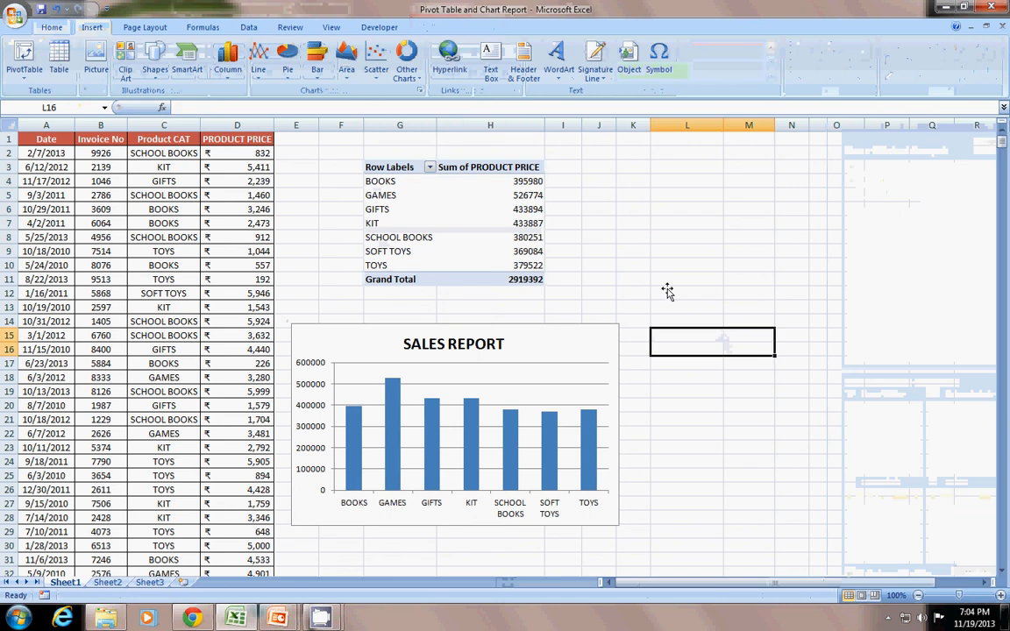
left_click(633, 265)
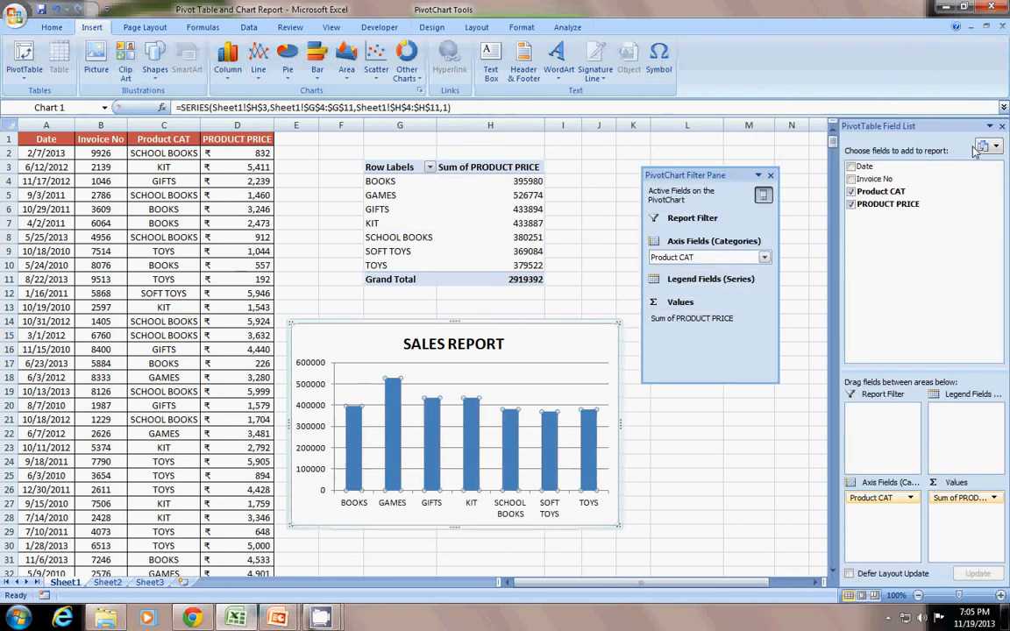
mouse_move(679, 184)
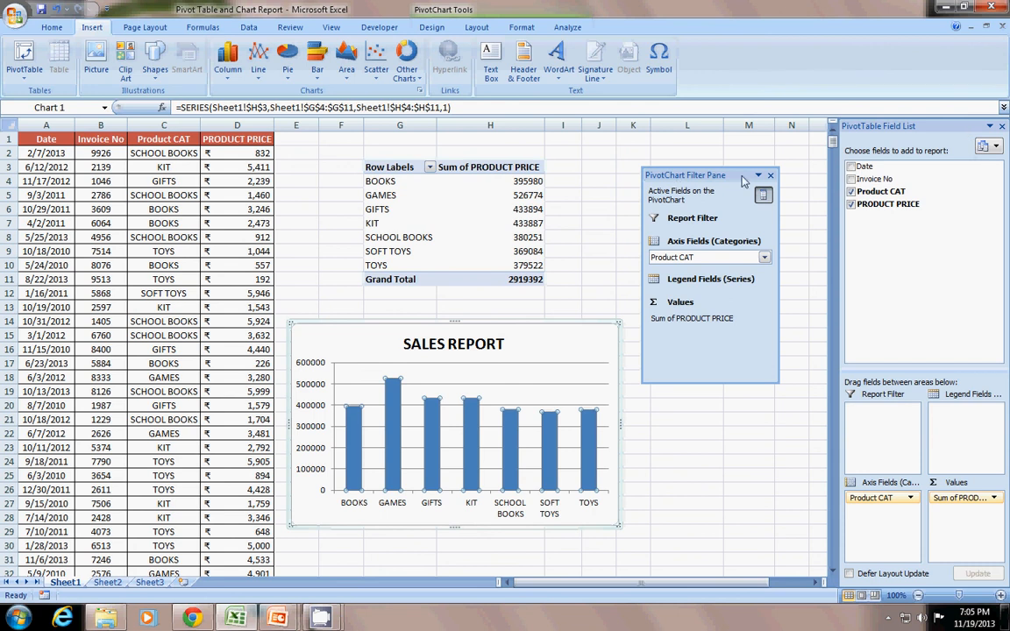
mouse_move(599, 219)
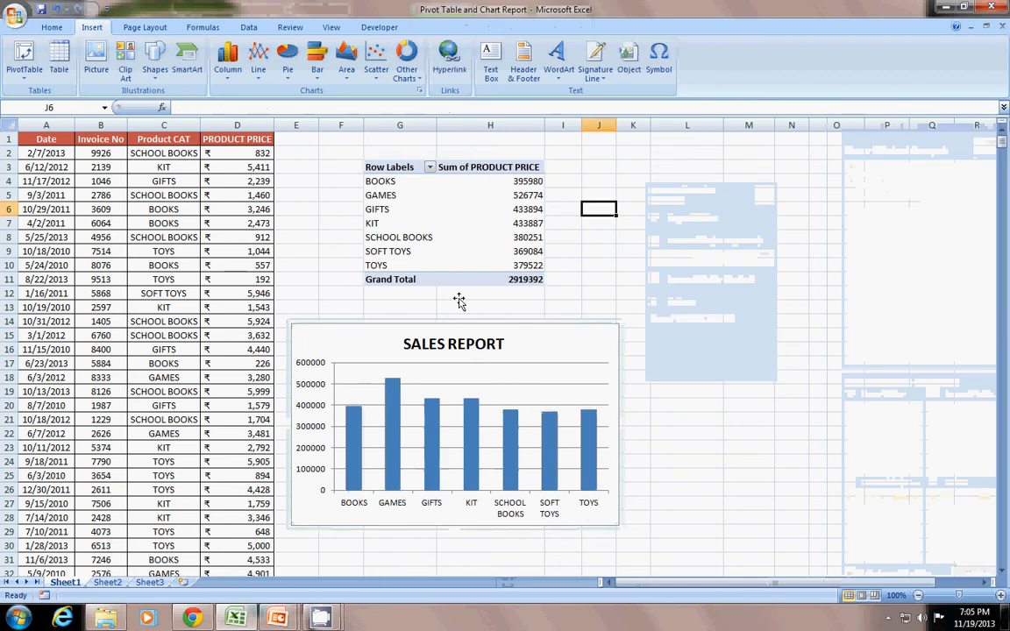
mouse_move(438, 298)
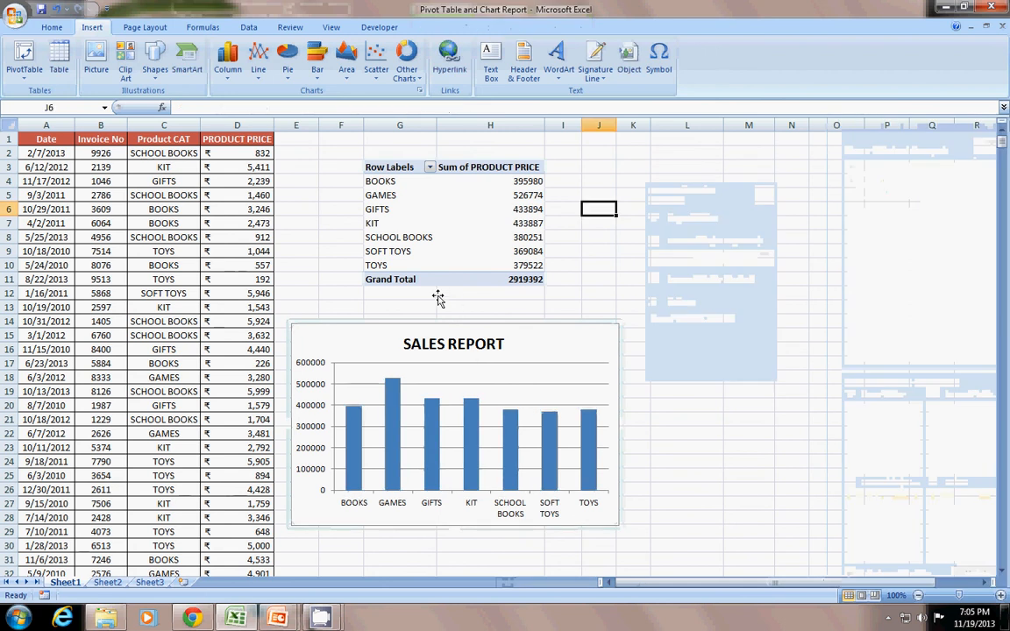
mouse_move(684, 238)
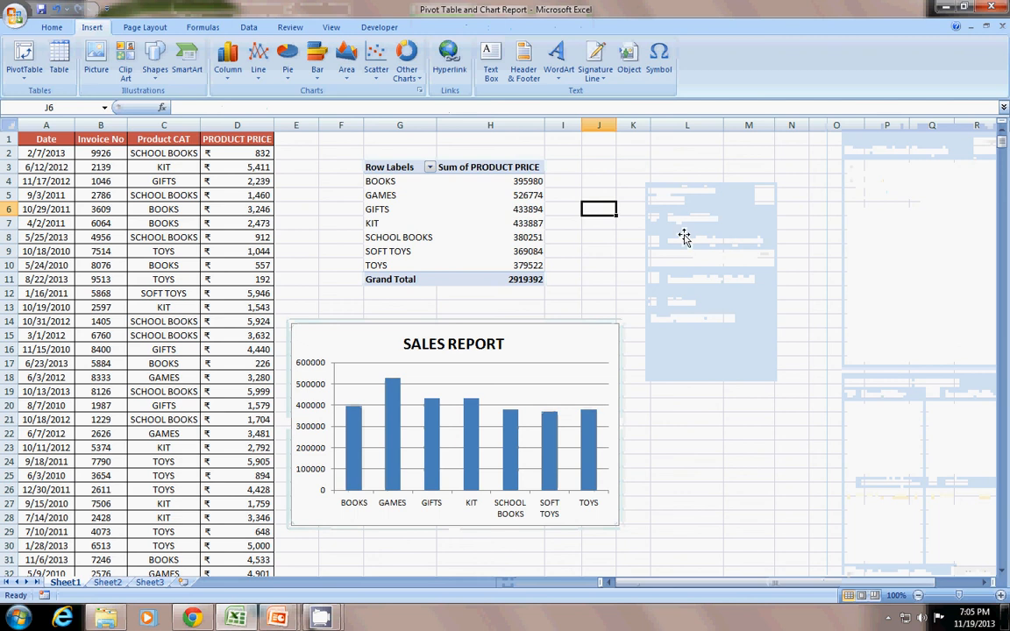
mouse_move(617, 237)
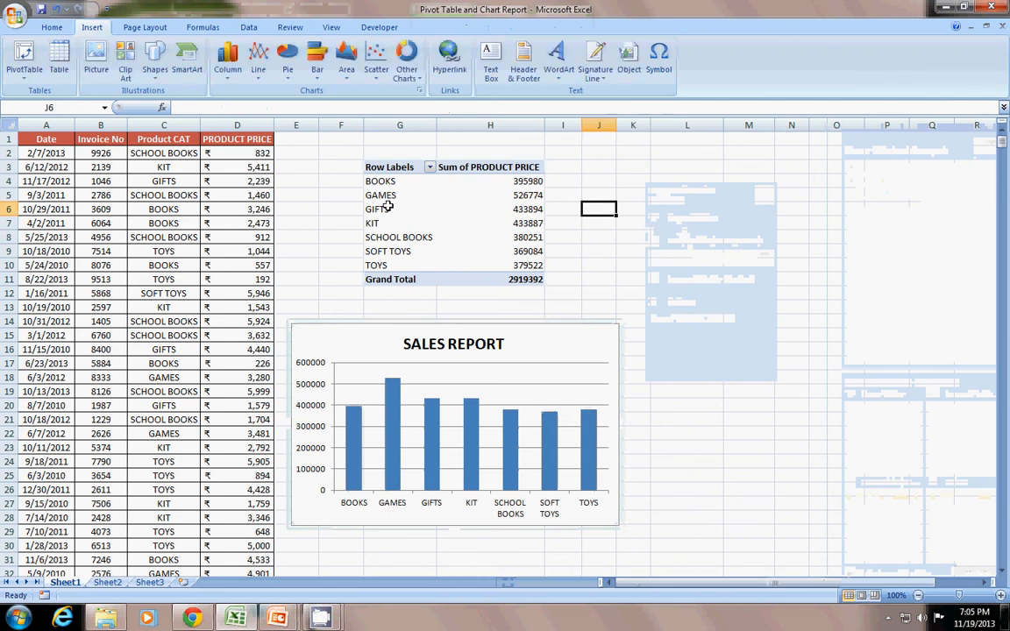
Step: Select the pivot table again to bring up its PivotTable Tools options
left_click(380, 223)
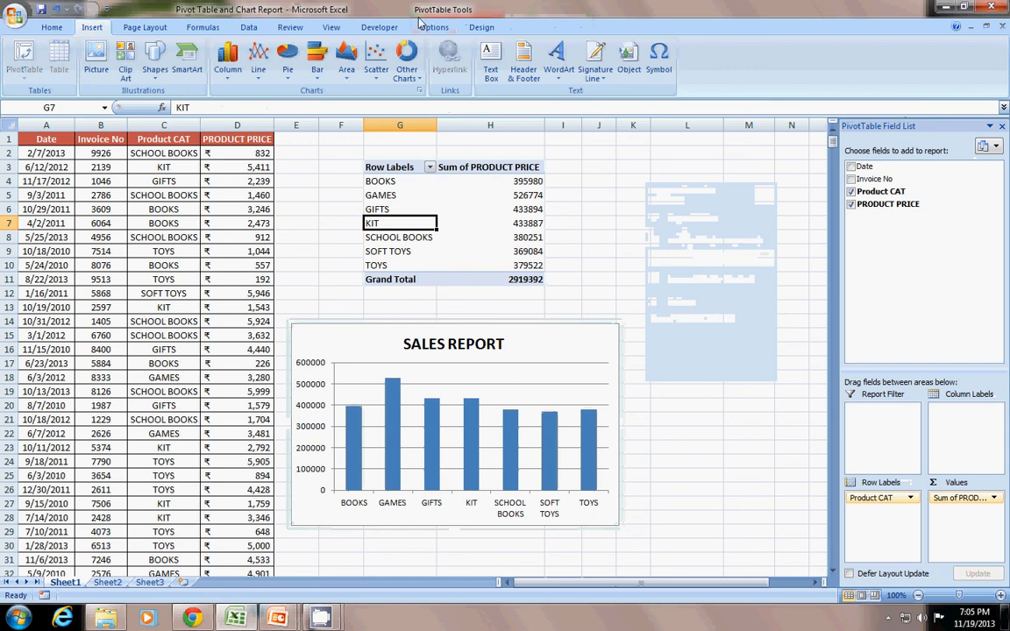
mouse_move(434, 31)
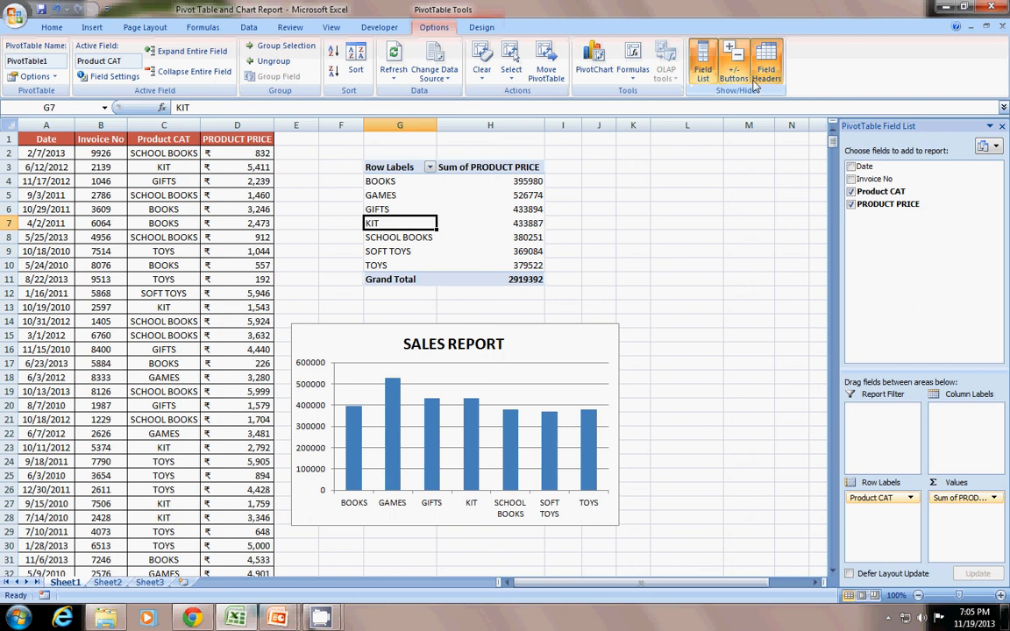
Step: Turn off the Field List in the Show/Hide group, then select the SALES REPORT chart
left_click(702, 61)
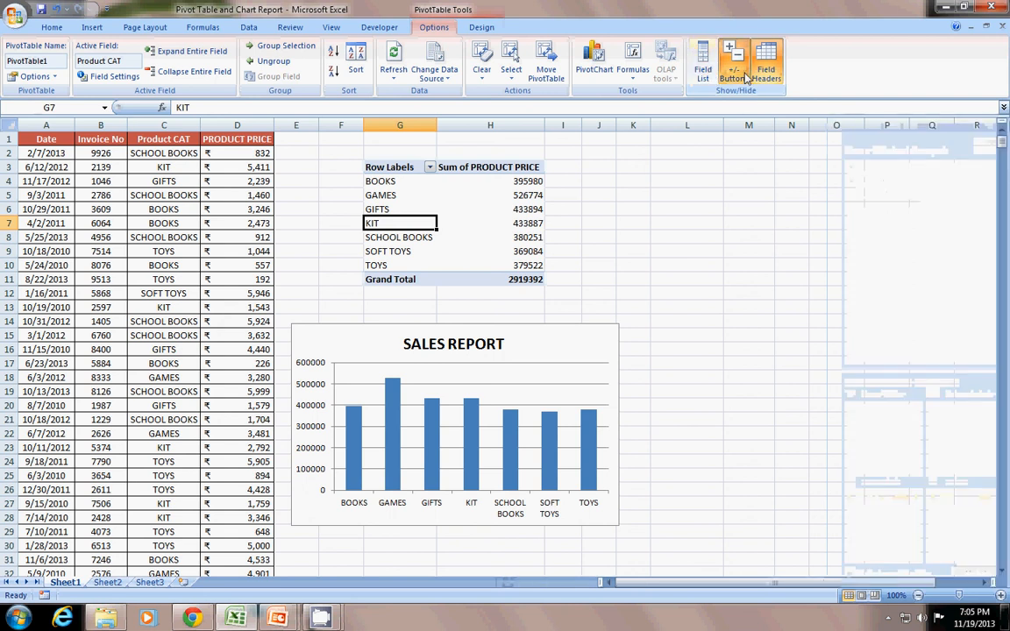
mouse_move(765, 62)
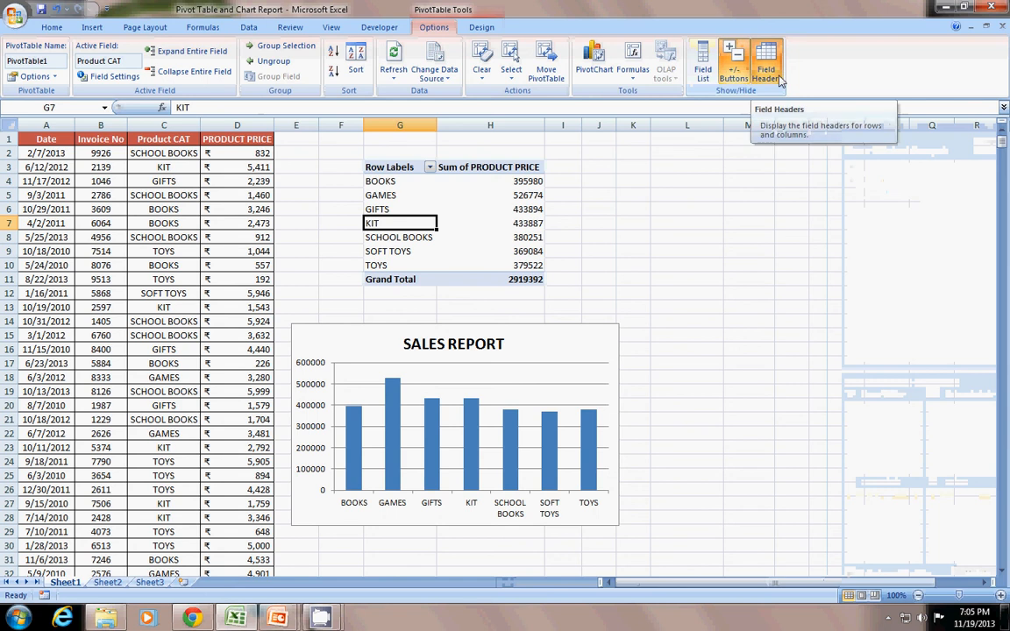
left_click(765, 61)
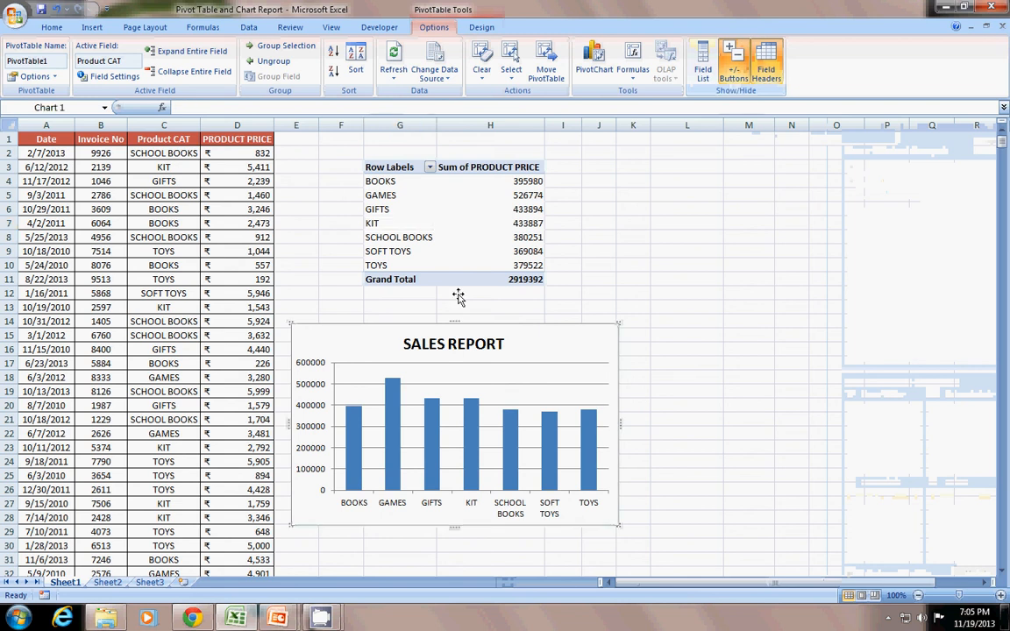
left_click(371, 223)
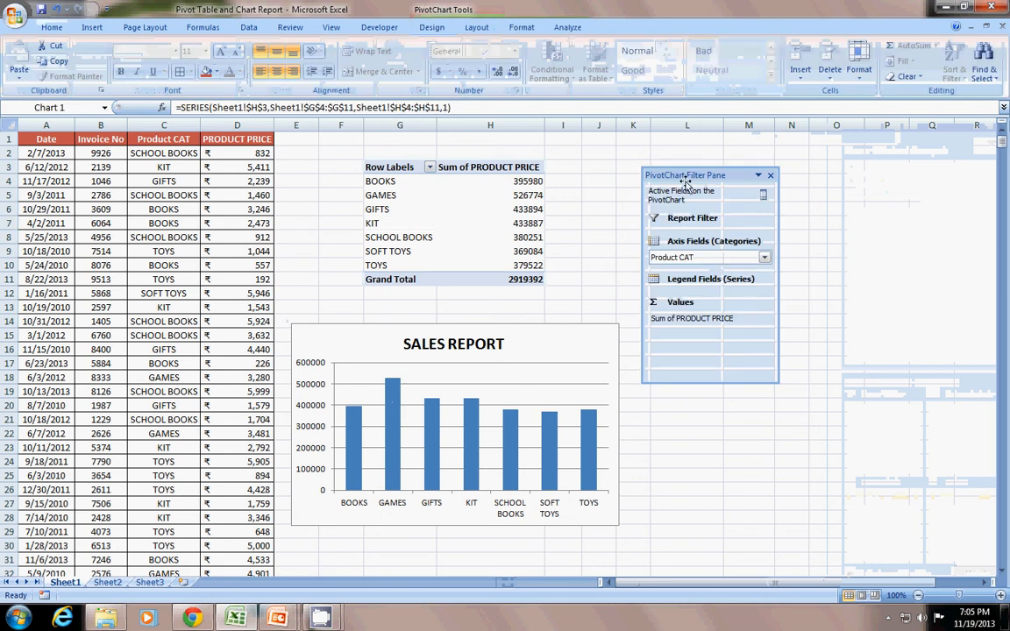
mouse_move(735, 173)
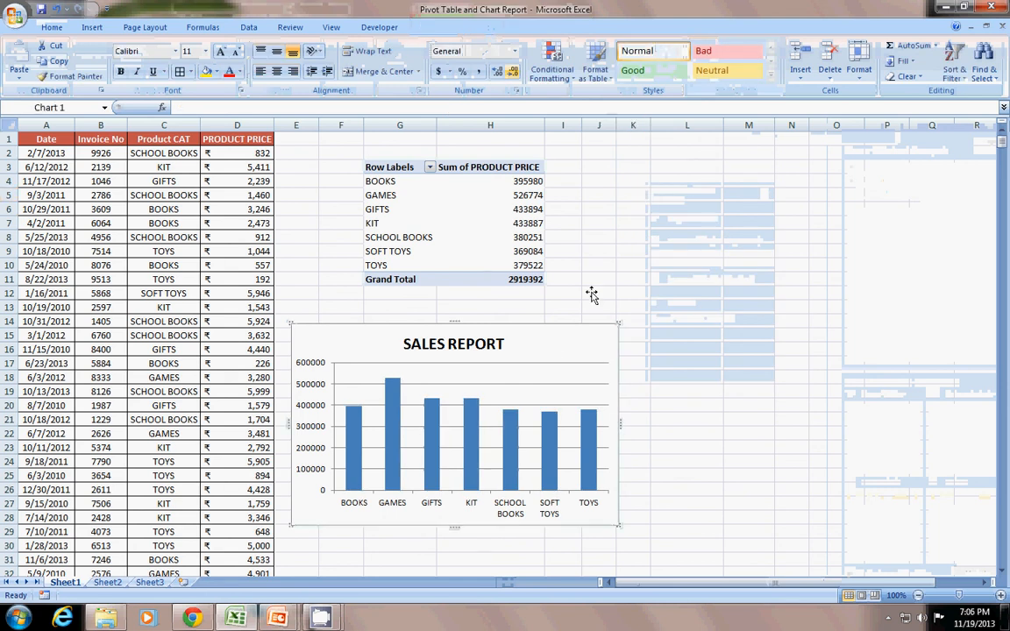
left_click(599, 265)
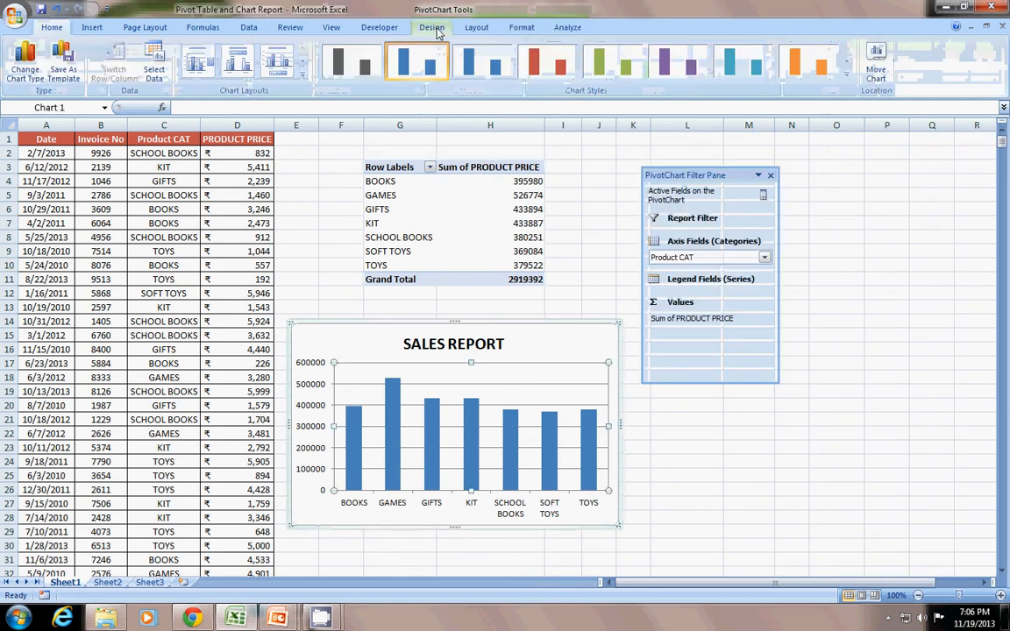
left_click(476, 27)
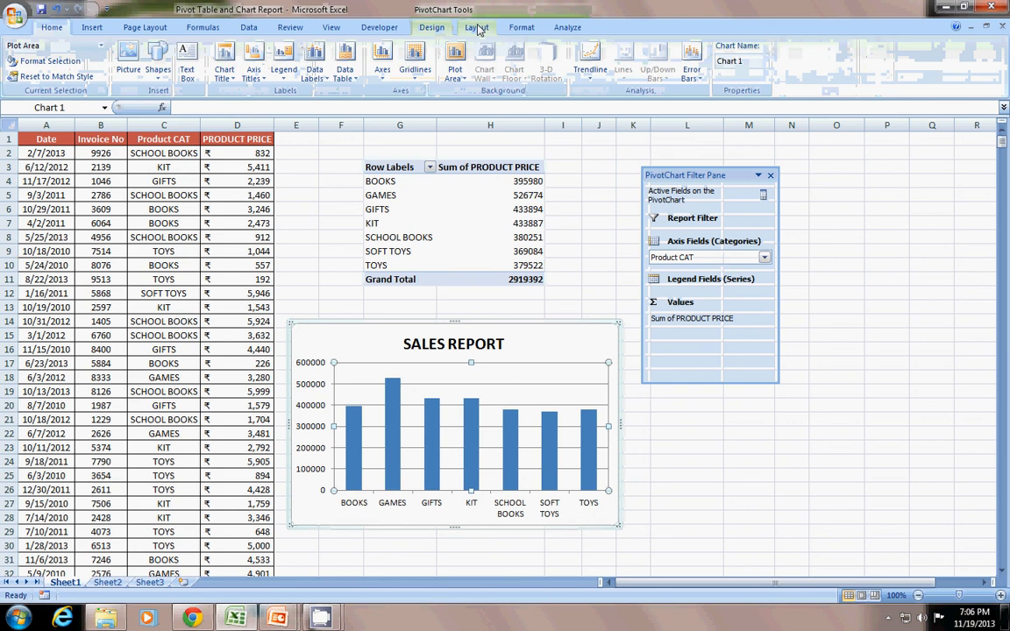
left_click(567, 27)
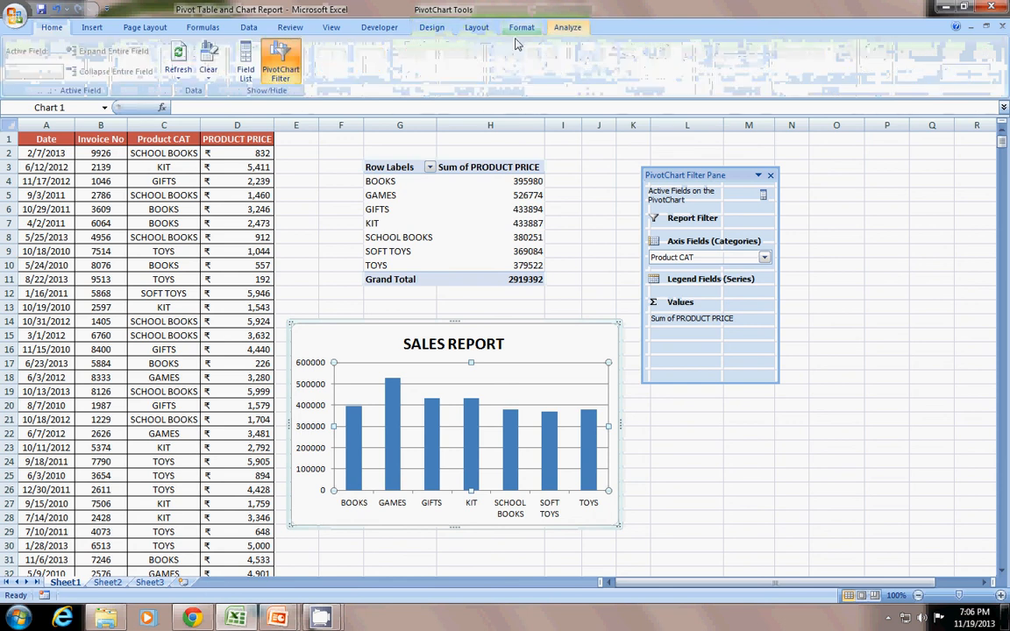
left_click(245, 64)
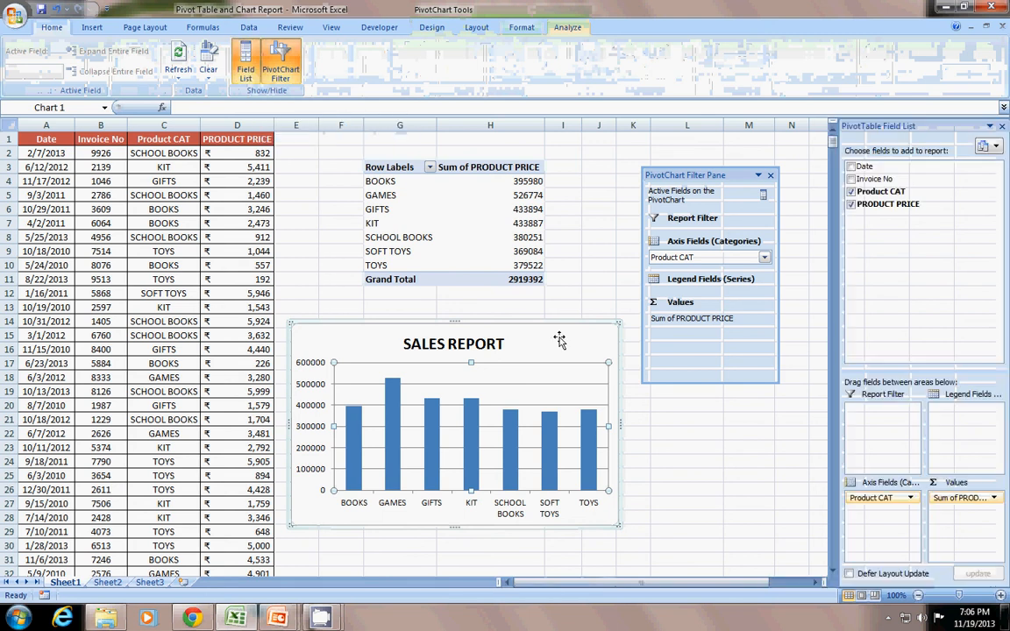
mouse_move(903, 84)
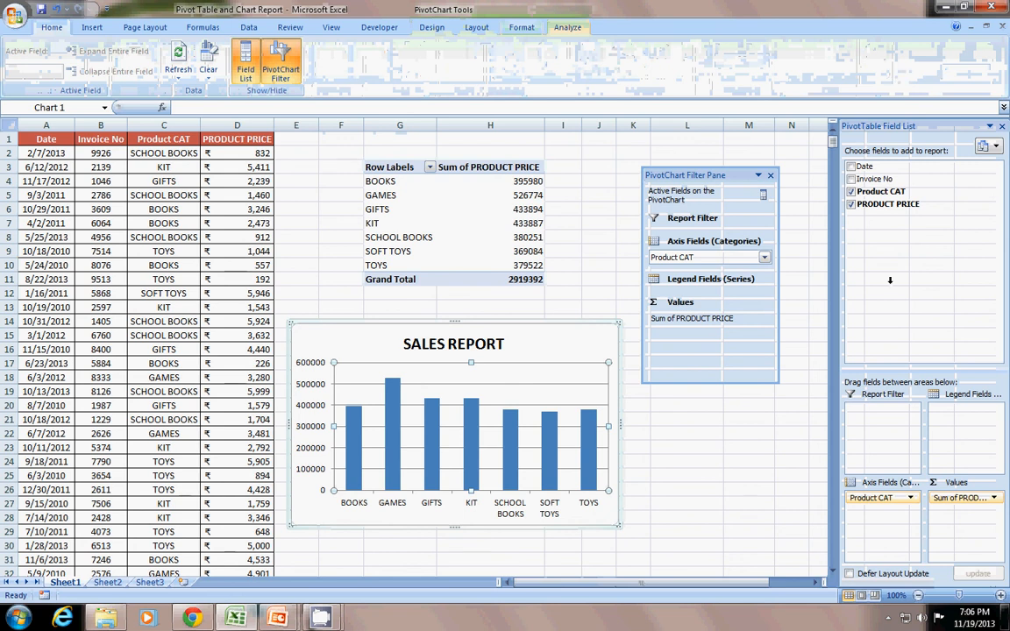
left_click(281, 69)
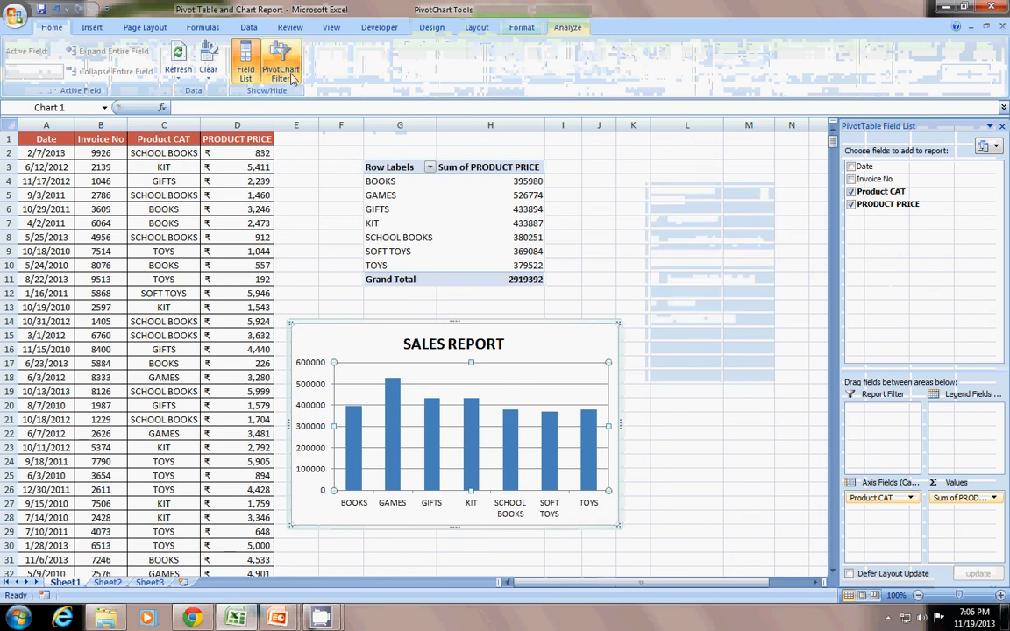
left_click(281, 73)
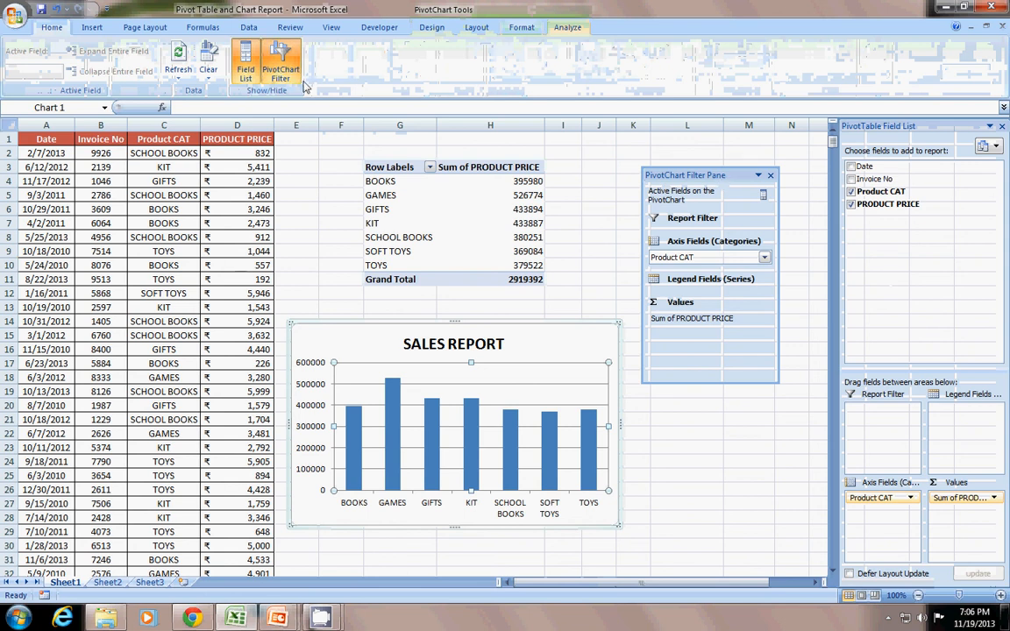
left_click(633, 237)
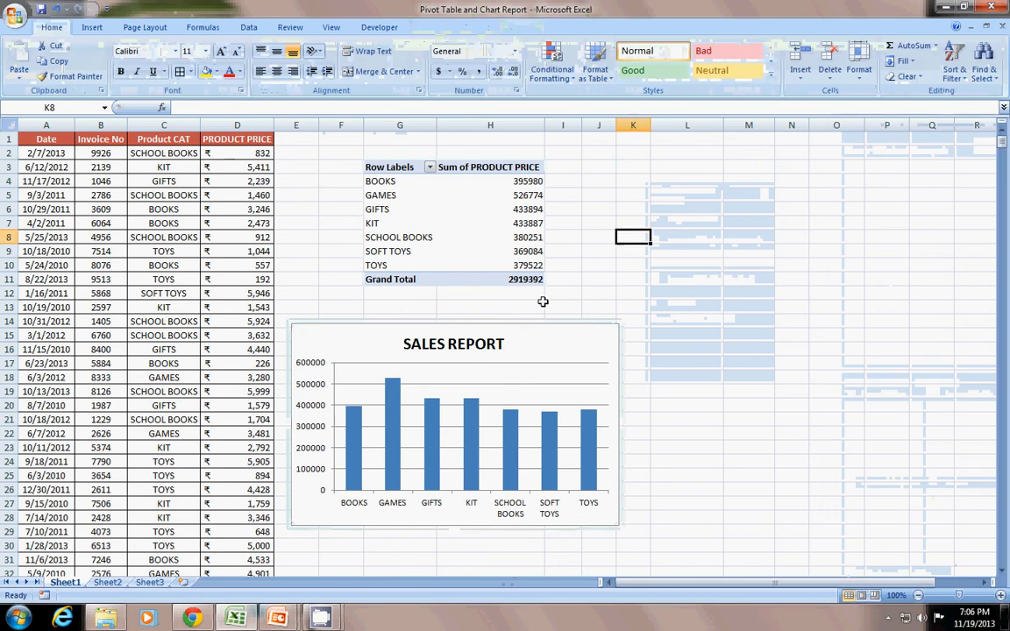
left_click(491, 307)
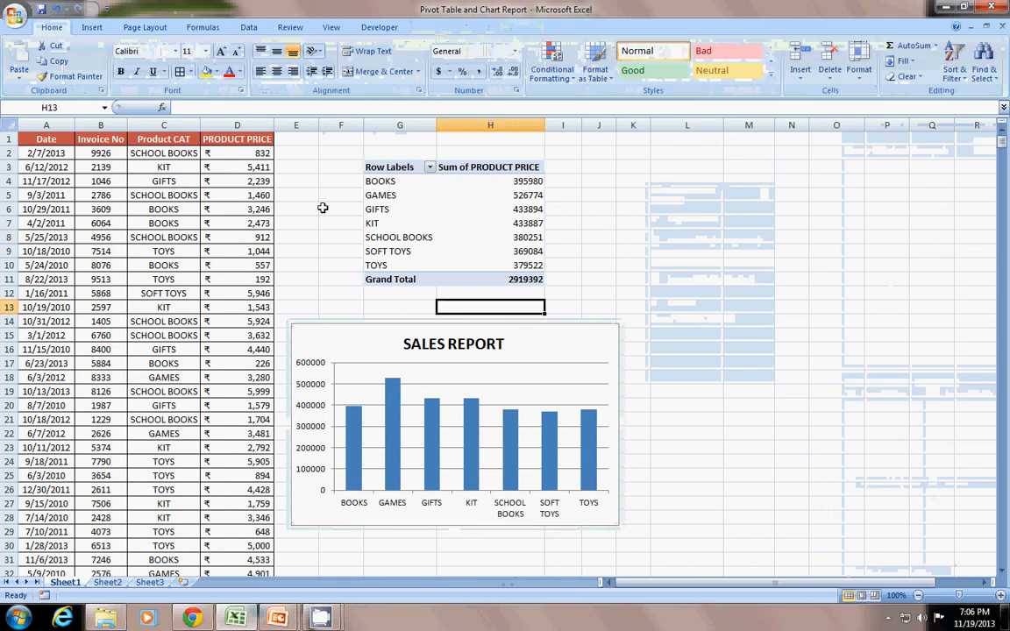
left_click(453, 429)
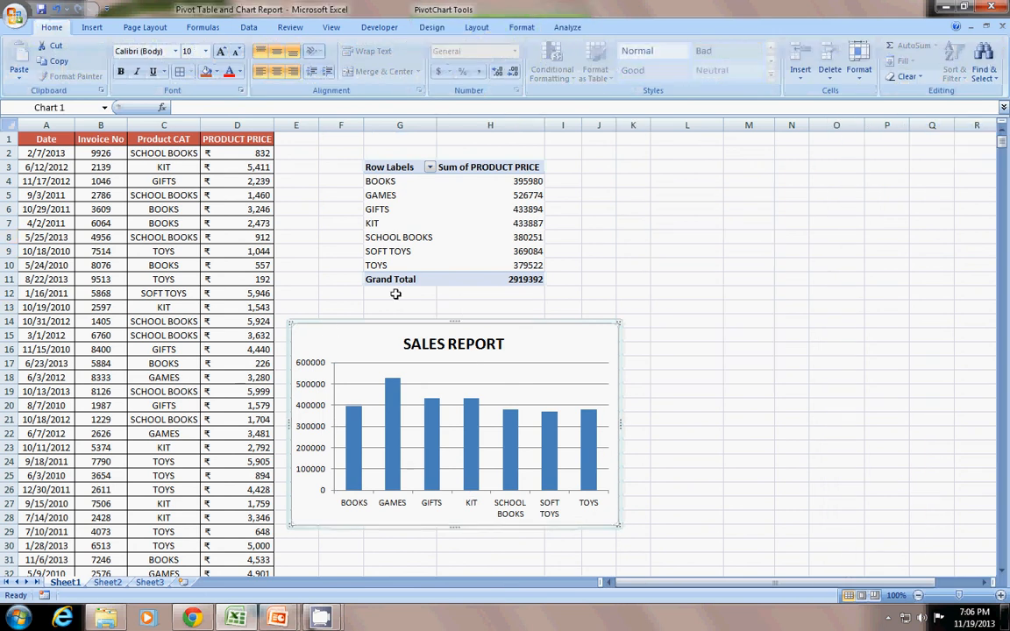
mouse_move(758, 205)
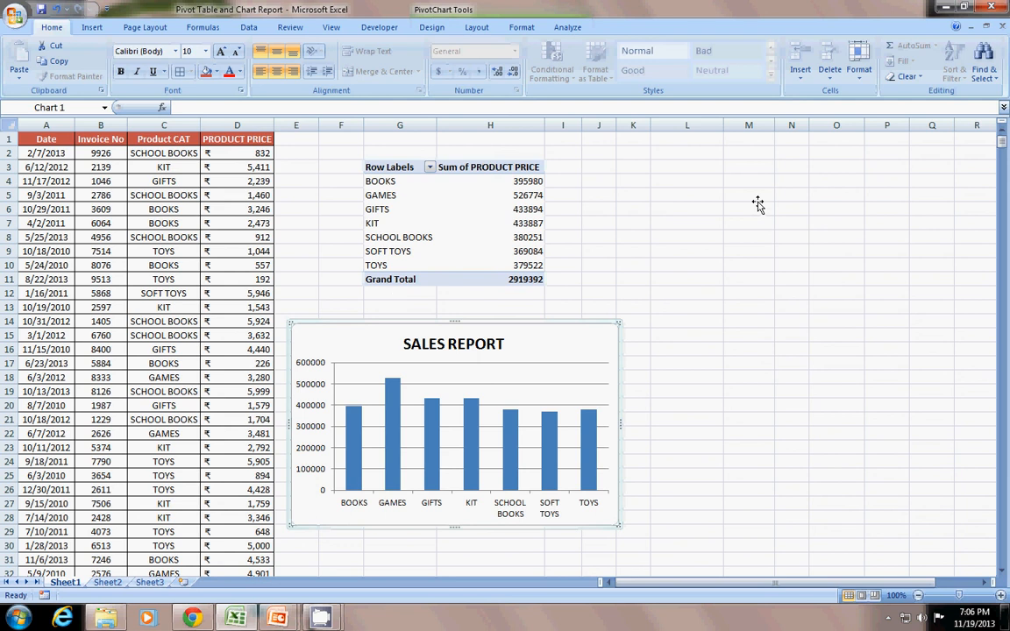
left_click(400, 209)
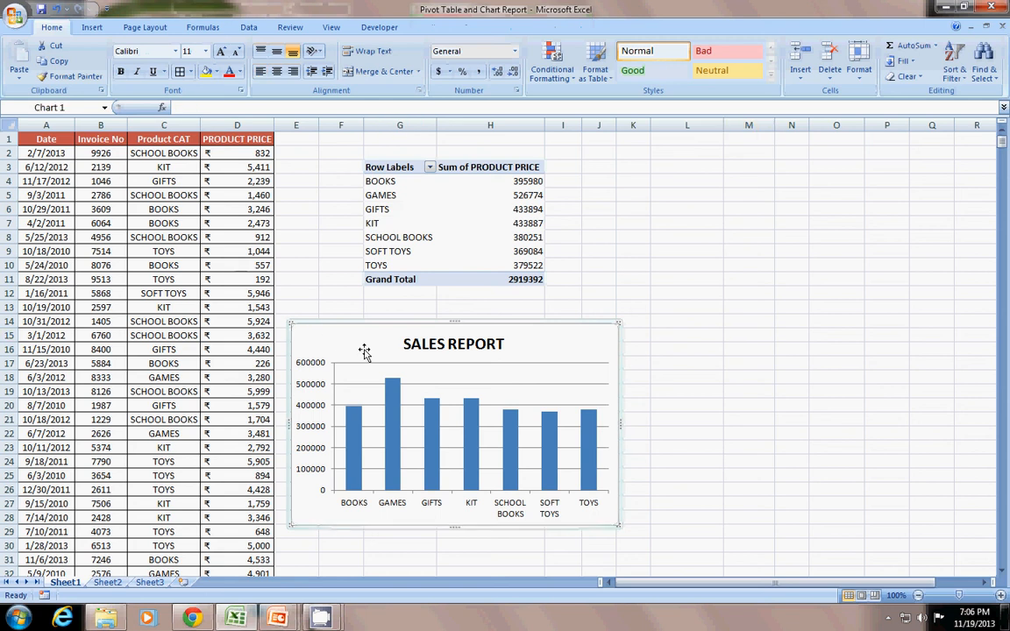
left_click(454, 343)
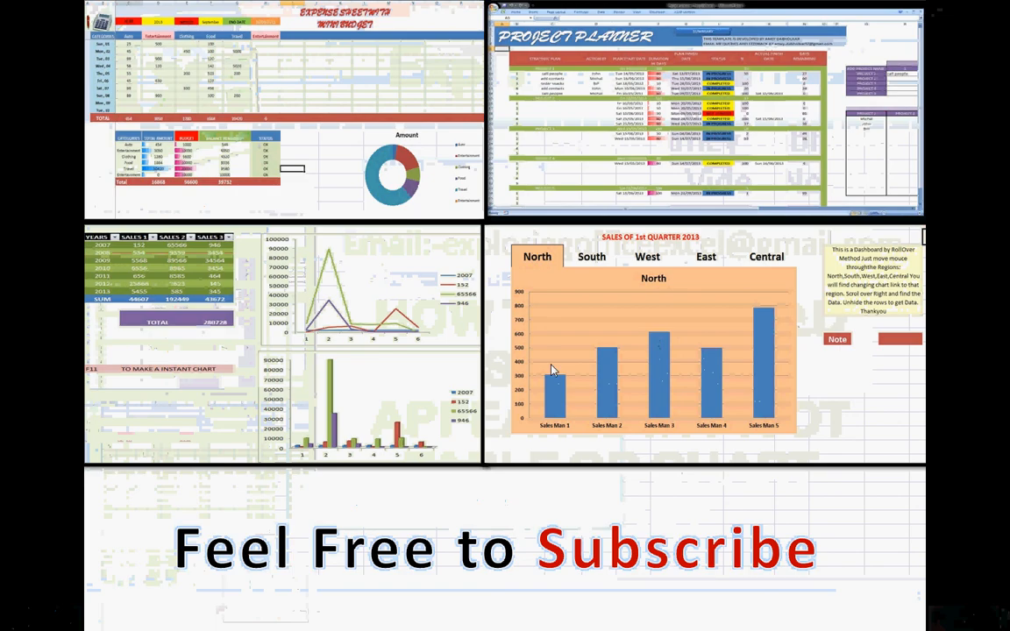
mouse_move(577, 360)
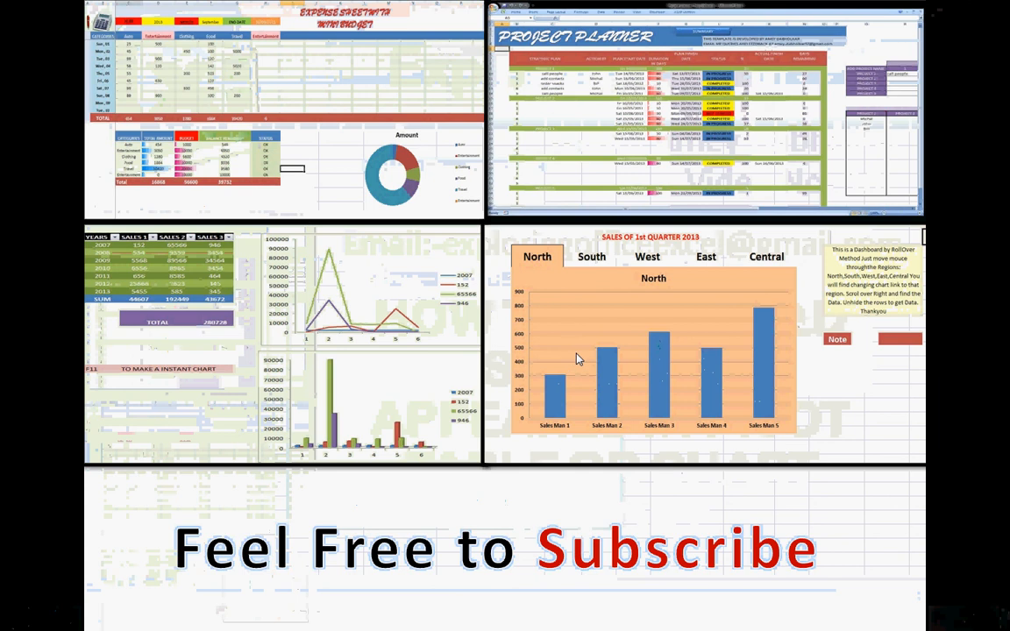